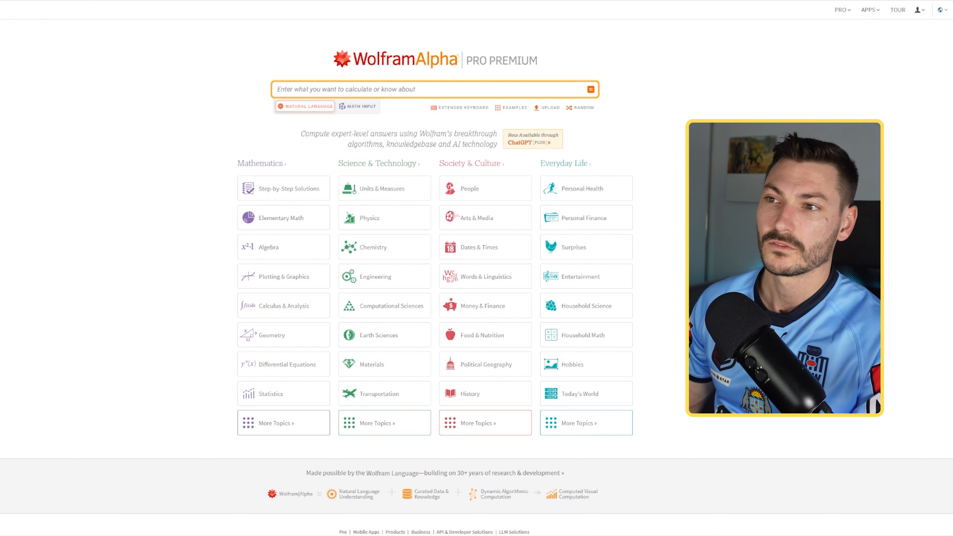
{"action": "mouse_move", "coordinate": [614, 169]}
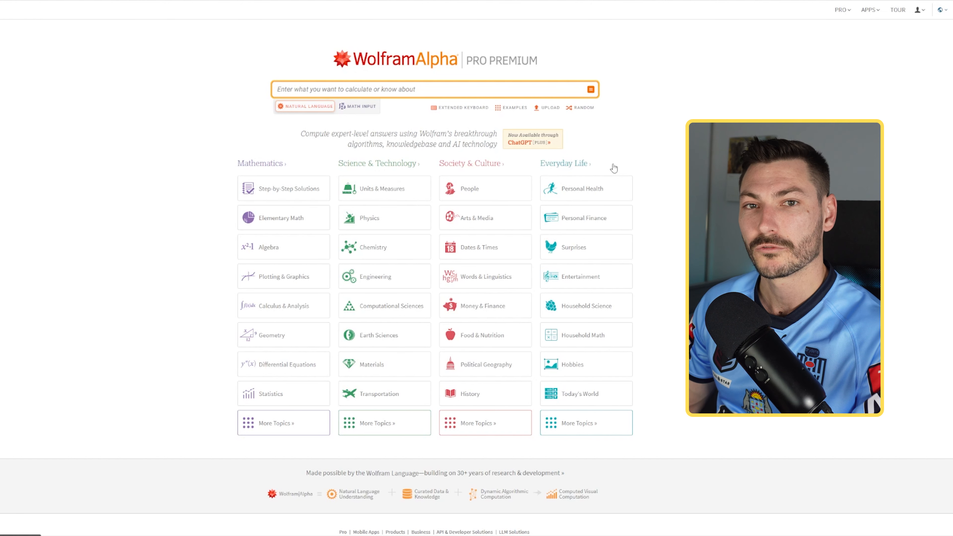
- Launch the Wolfram Problem Generator from the Wolfram|Alpha site
{"action": "left_click", "coordinate": [868, 9]}
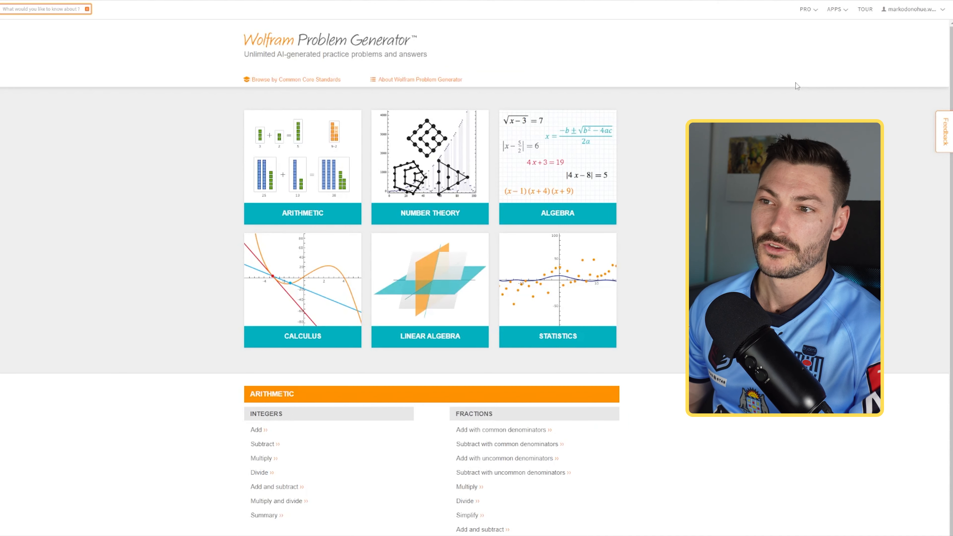
{"action": "mouse_move", "coordinate": [665, 271]}
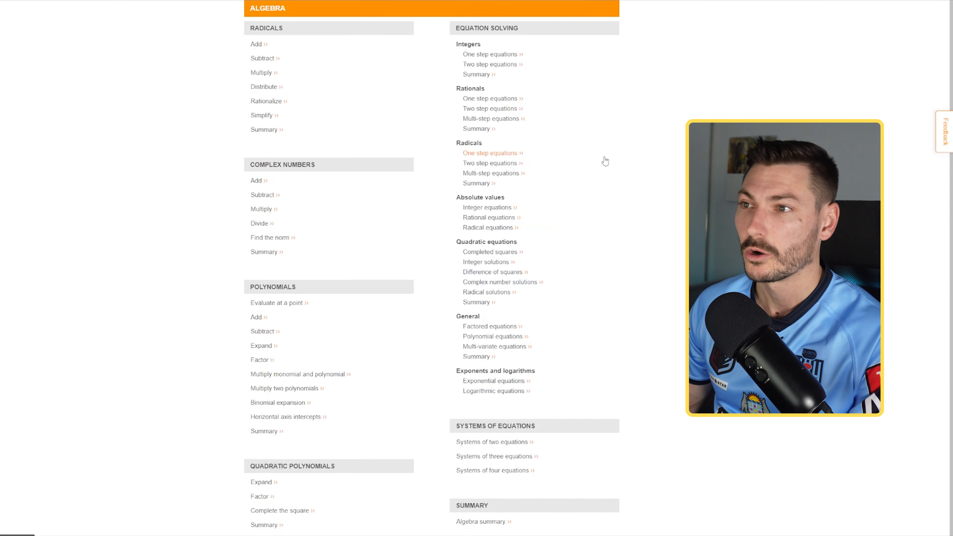
{"action": "mouse_move", "coordinate": [490, 65]}
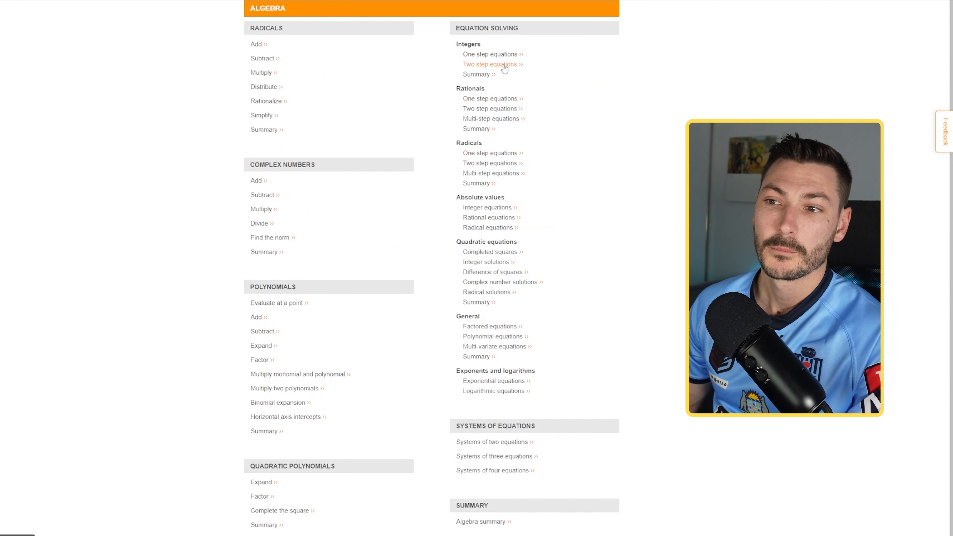
{"action": "mouse_move", "coordinate": [443, 339]}
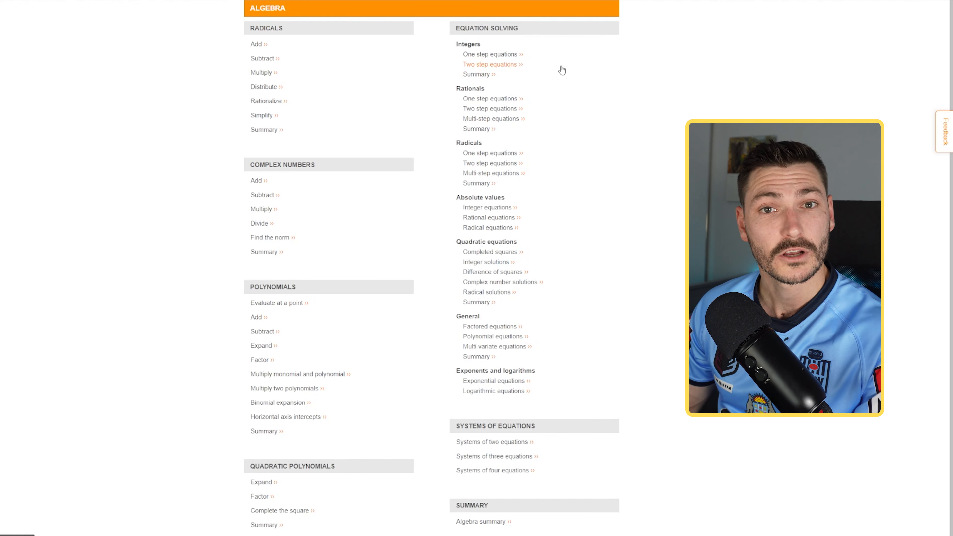
- Start integer two-step equations practice and answer question 1 with -1/3, then move to question 2
{"action": "left_click", "coordinate": [490, 64]}
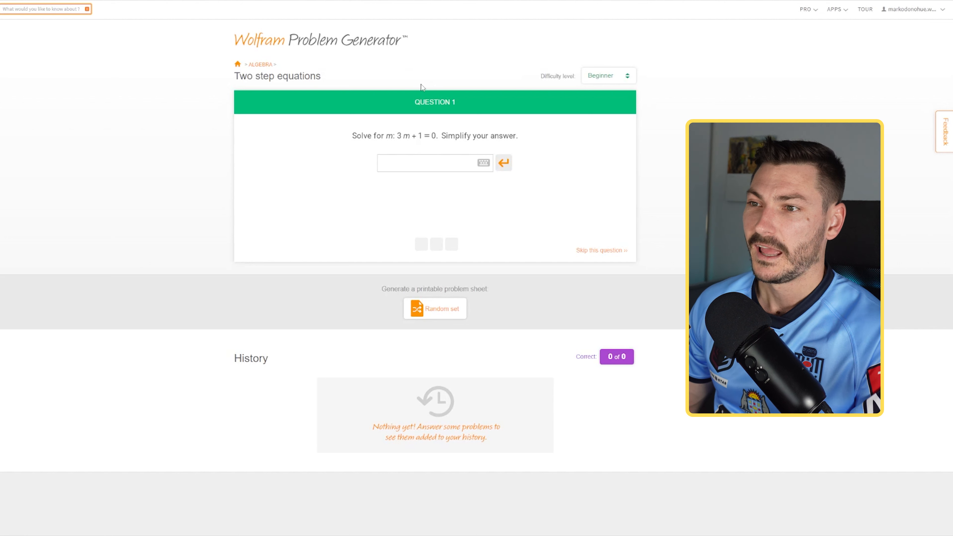
{"action": "mouse_move", "coordinate": [401, 144]}
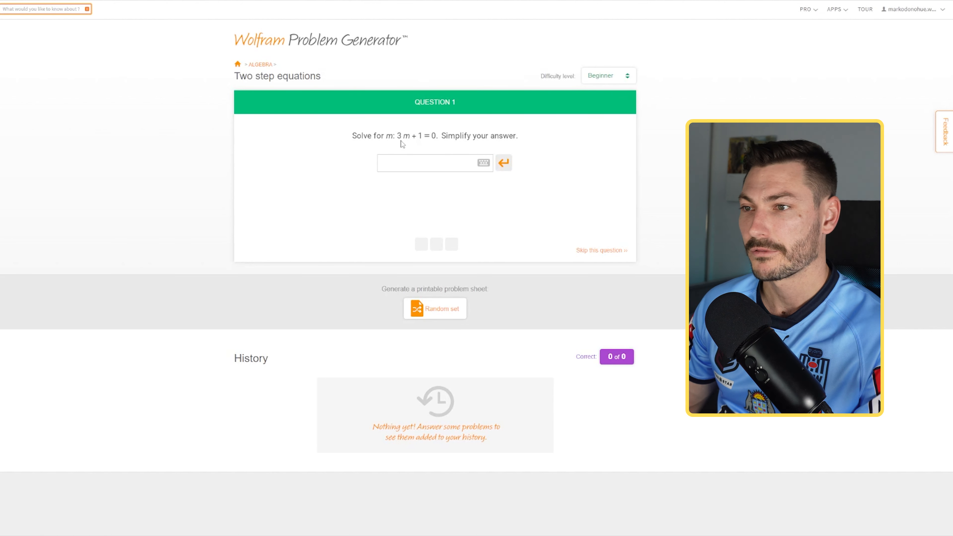
{"action": "mouse_move", "coordinate": [417, 141]}
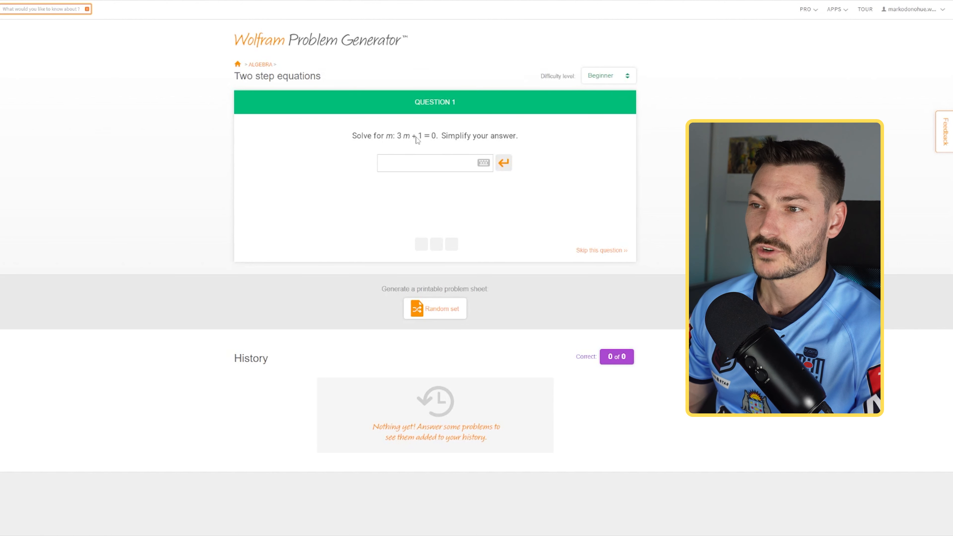
{"action": "left_click", "coordinate": [426, 162]}
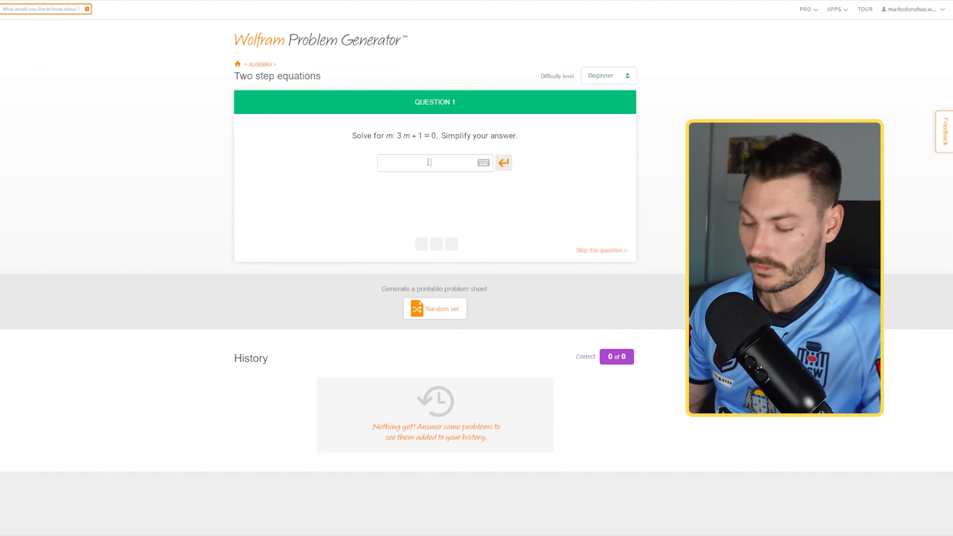
{"action": "type", "text": "-1/3"}
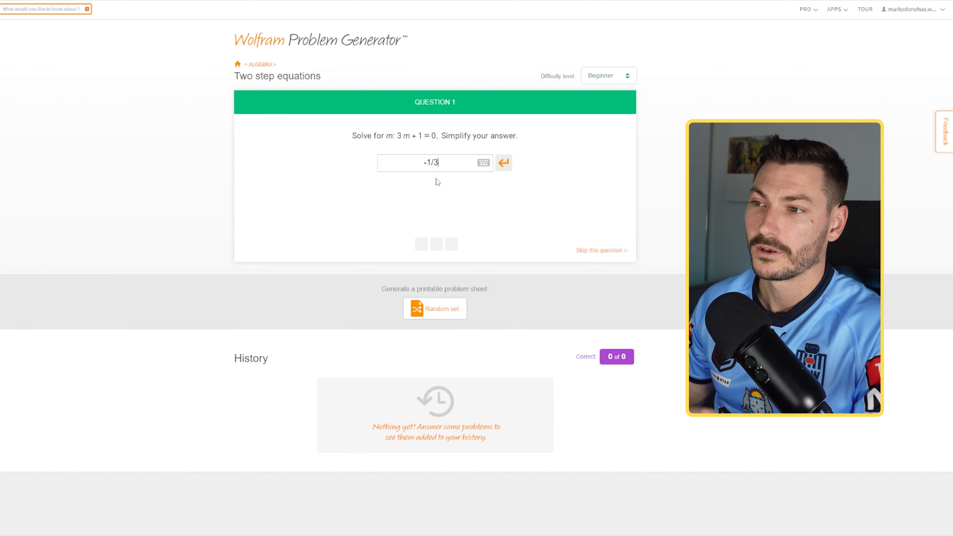
{"action": "left_click", "coordinate": [504, 162]}
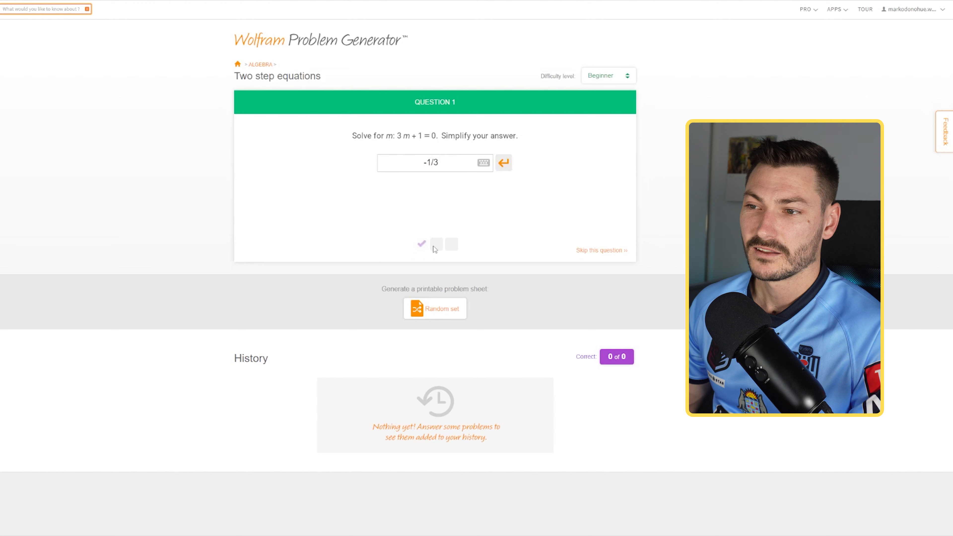
{"action": "left_click", "coordinate": [504, 162]}
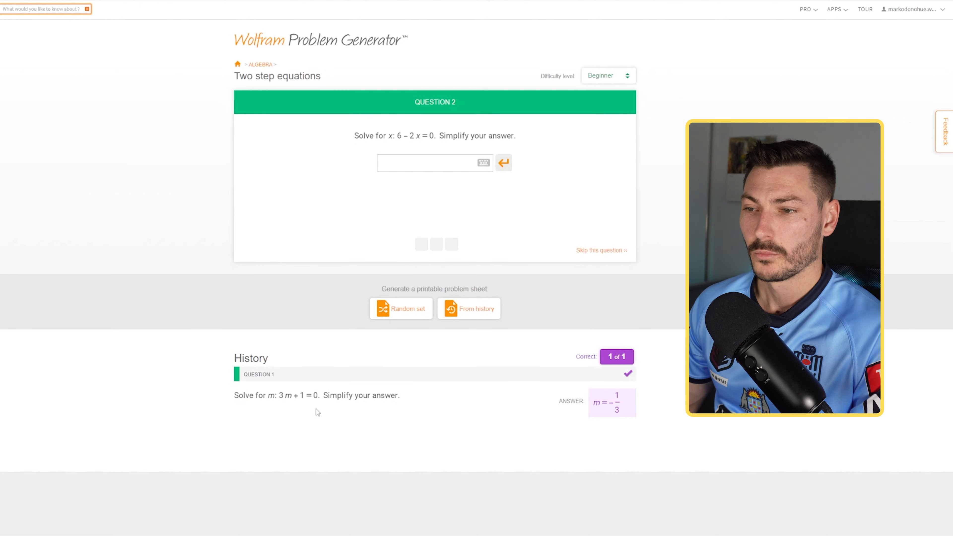
{"action": "mouse_move", "coordinate": [372, 208]}
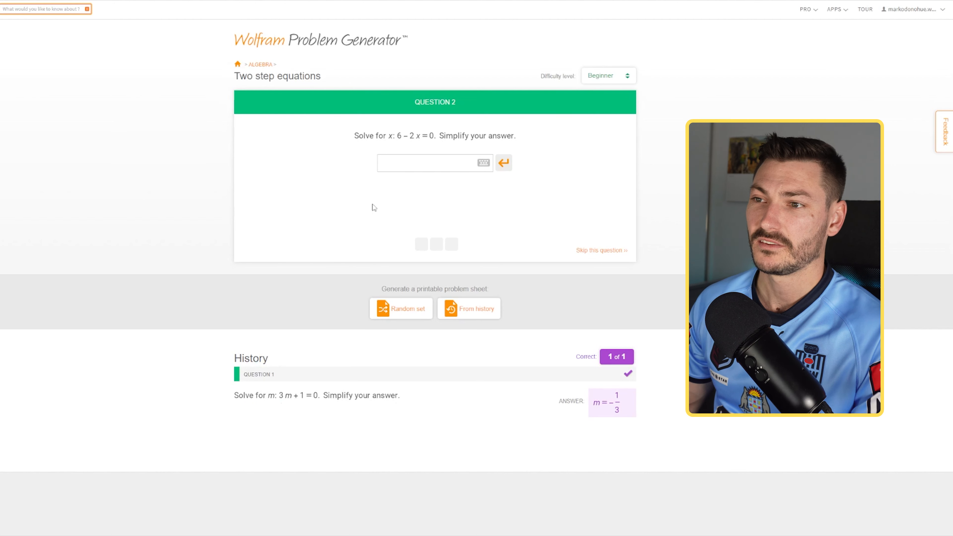
{"action": "left_click", "coordinate": [425, 163]}
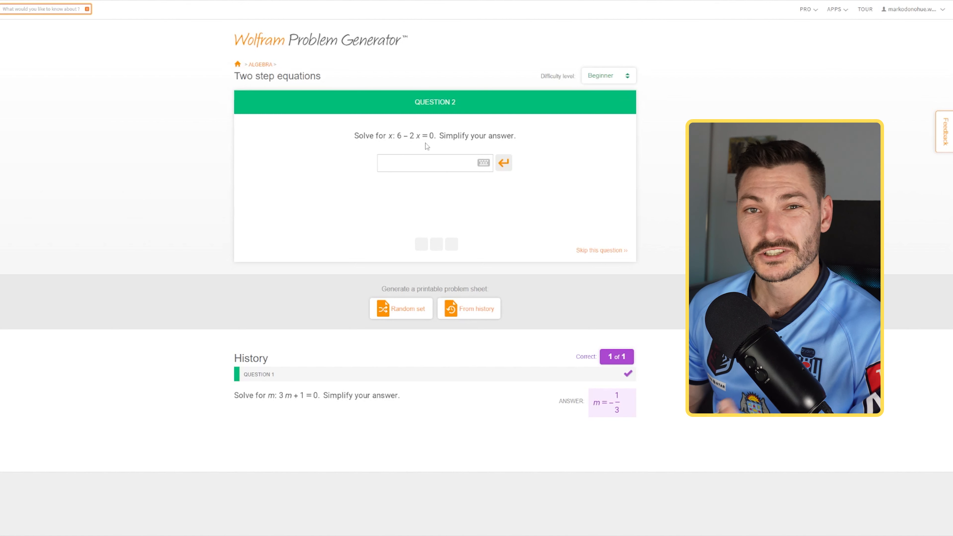
{"action": "left_click", "coordinate": [425, 162]}
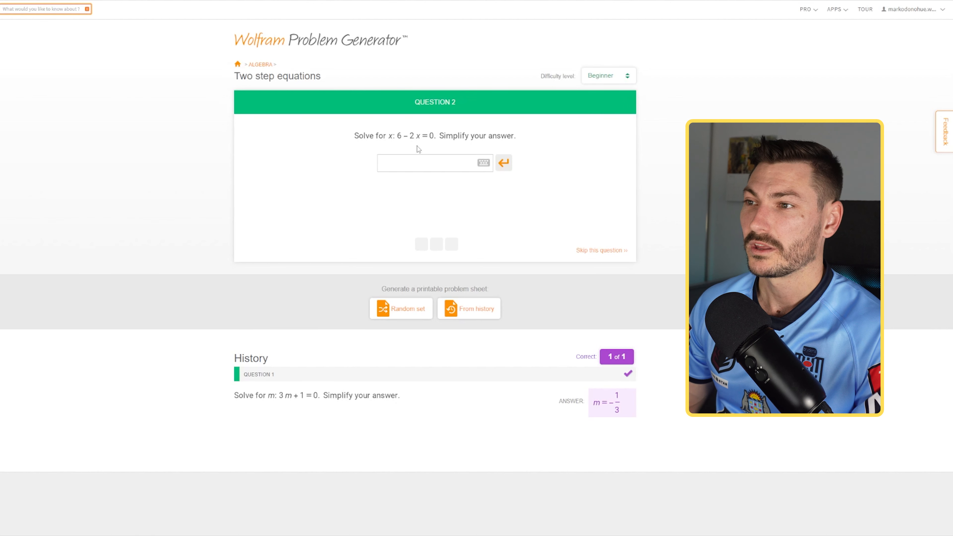
- Raise the practice difficulty through Intermediate to Advanced, giving the equation 22x + 16 = 3 − 2x
{"action": "left_click", "coordinate": [608, 76]}
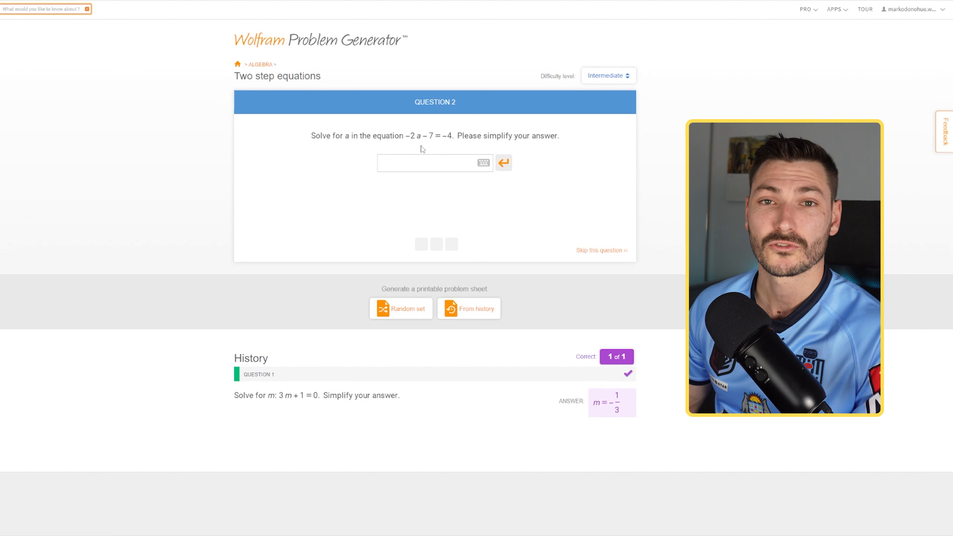
{"action": "mouse_move", "coordinate": [606, 90]}
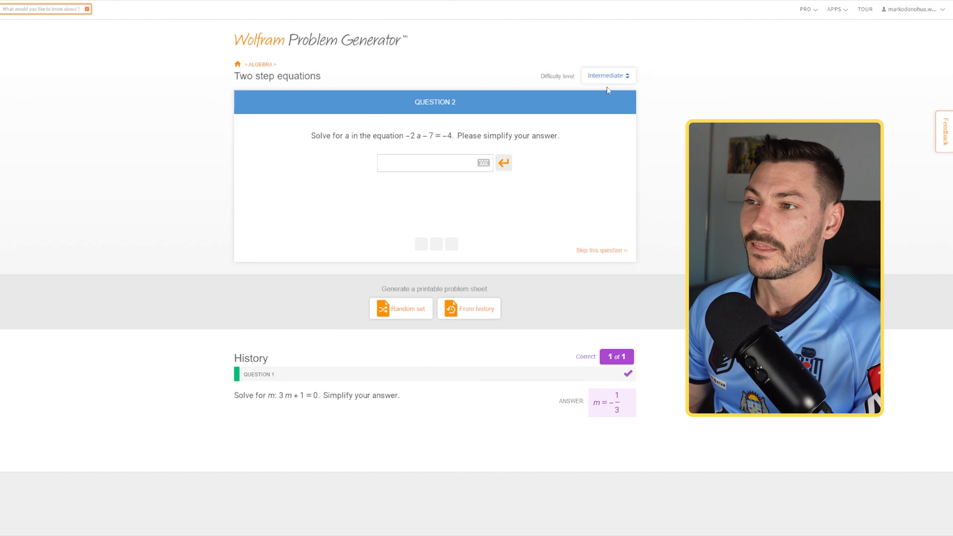
{"action": "left_click", "coordinate": [608, 76]}
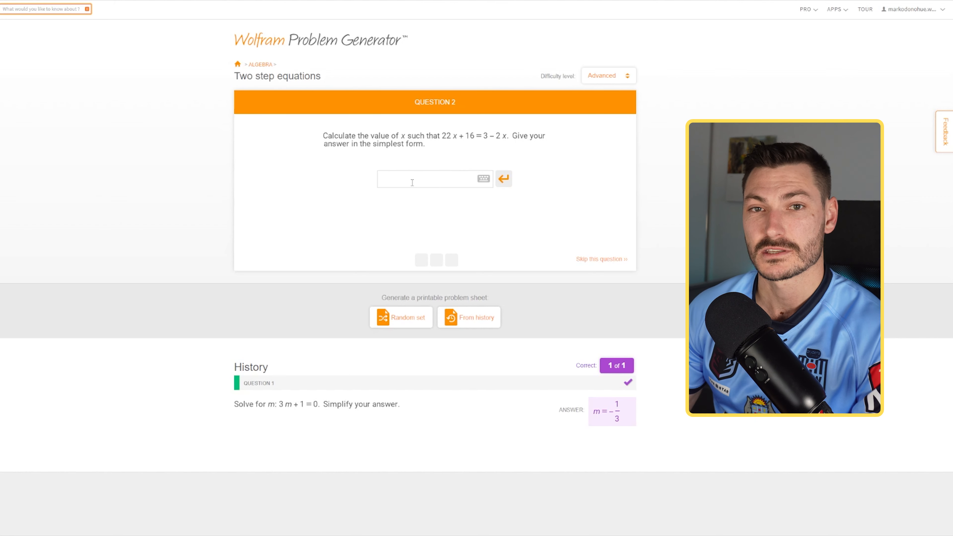
{"action": "left_click", "coordinate": [431, 179]}
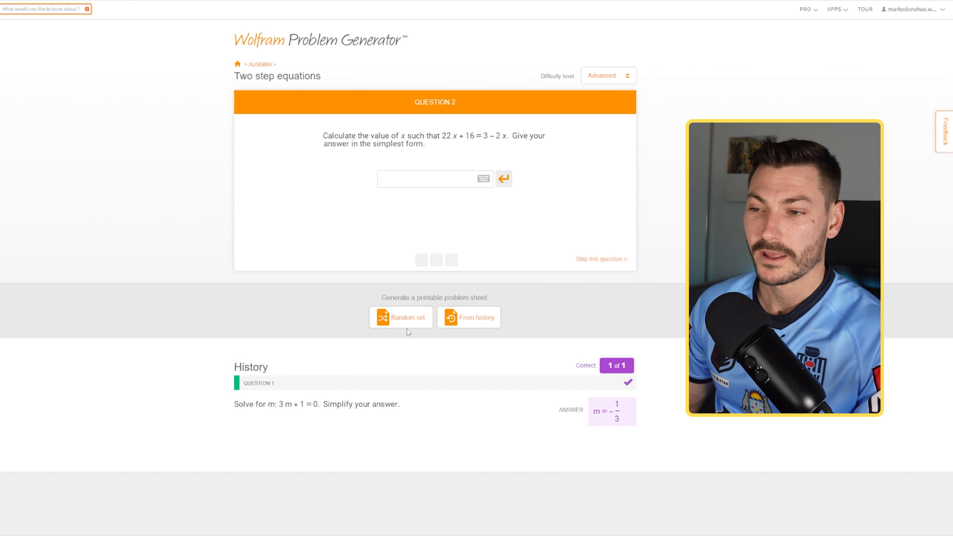
- Generate a random printable sheet of 20+ multiple-choice Advanced two-step equations and review it
{"action": "left_click", "coordinate": [400, 317]}
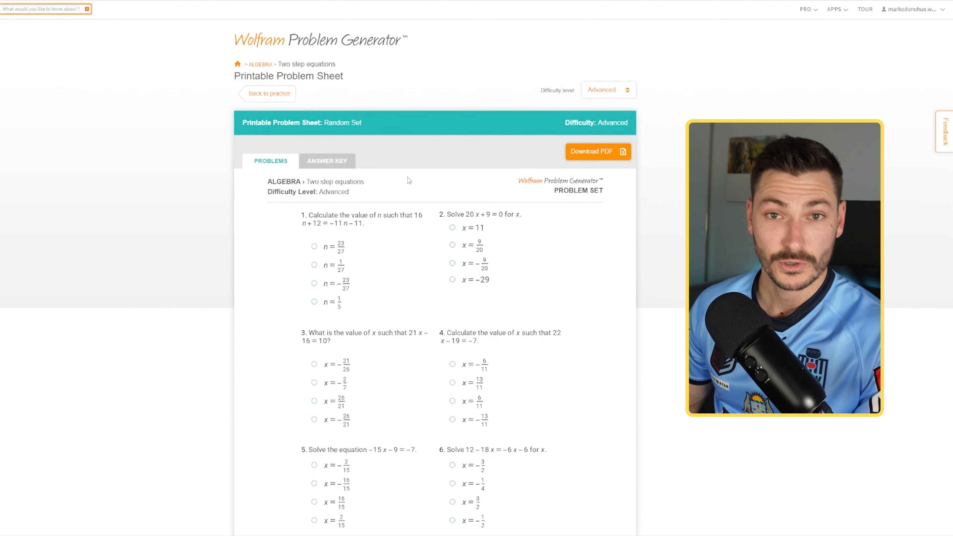
{"action": "mouse_move", "coordinate": [355, 328]}
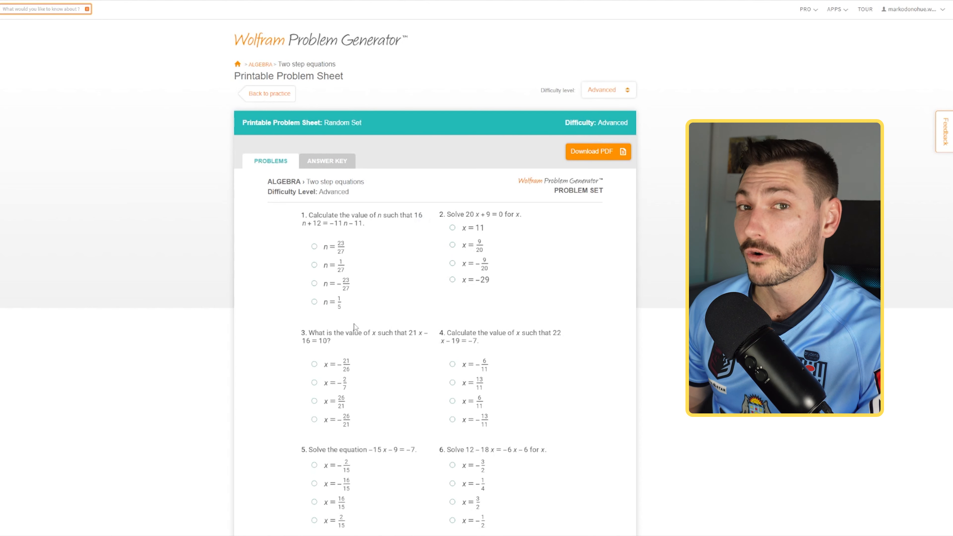
{"action": "mouse_move", "coordinate": [363, 287]}
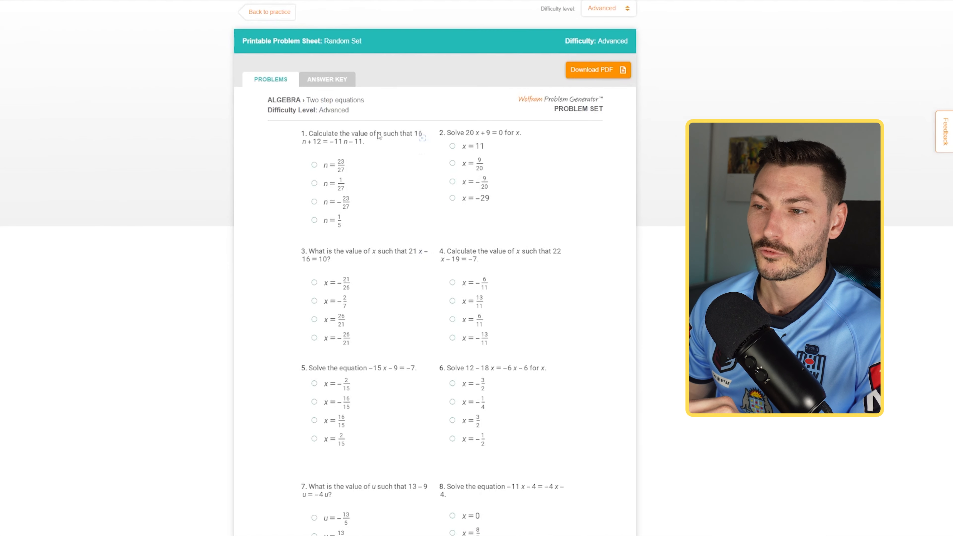
{"action": "scroll", "scroll_direction": "down", "scroll_amount": 3}
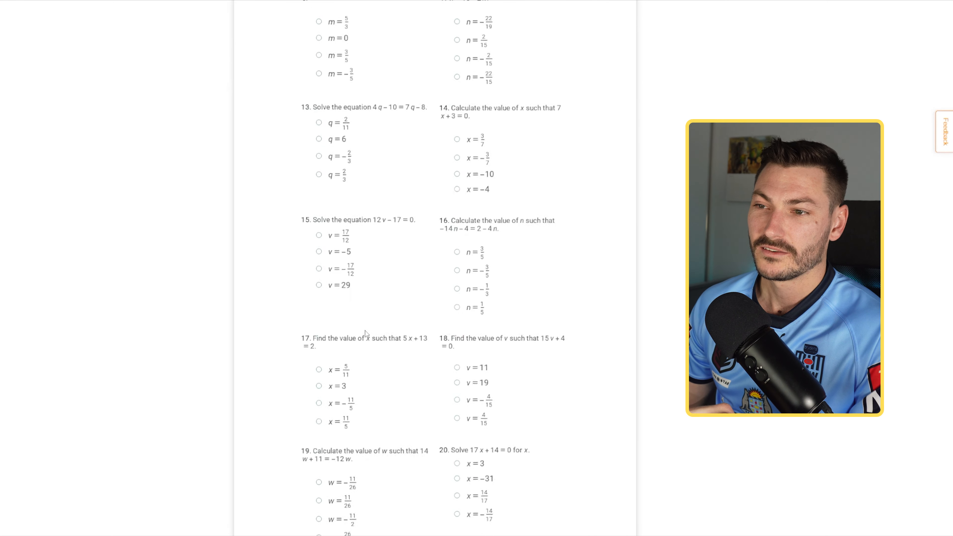
{"action": "scroll", "scroll_direction": "down", "scroll_amount": 3}
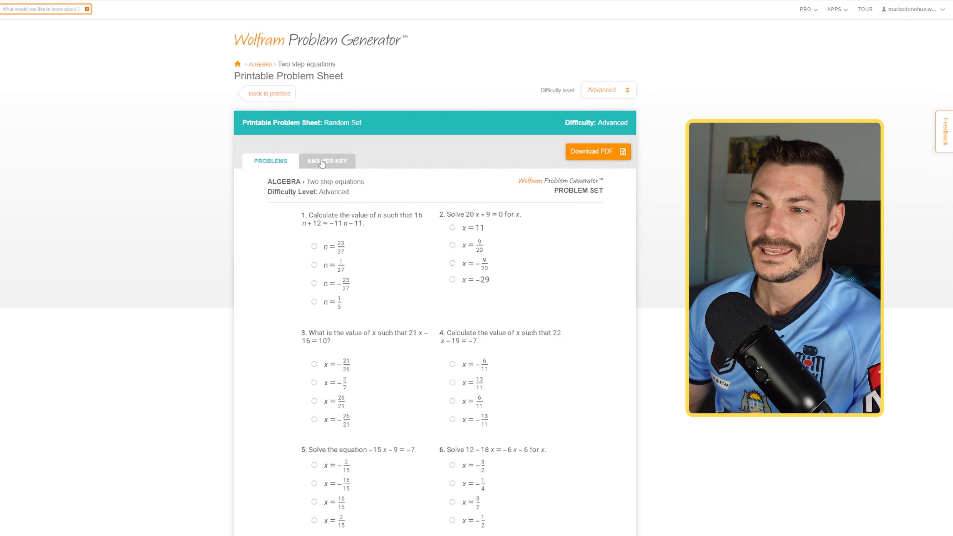
{"action": "left_click", "coordinate": [327, 160]}
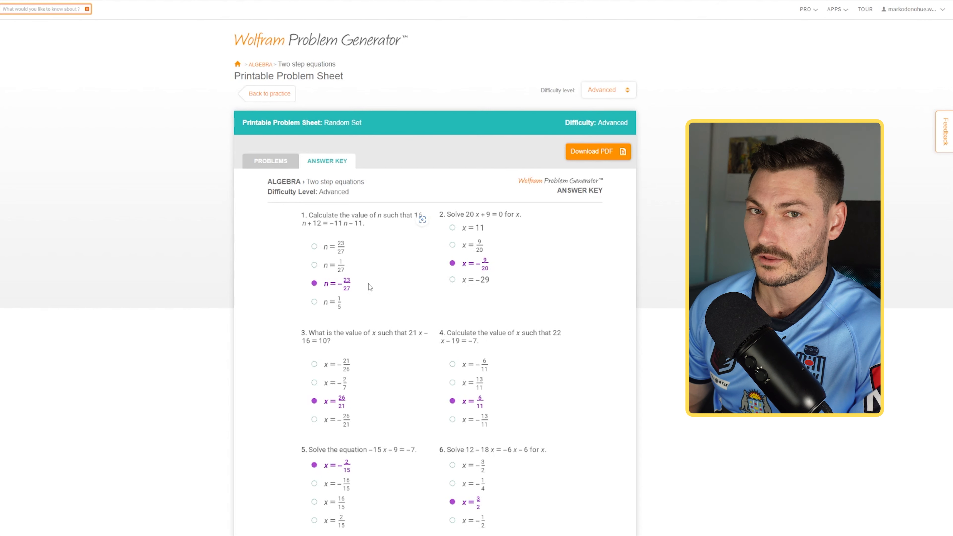
{"action": "left_click", "coordinate": [270, 160]}
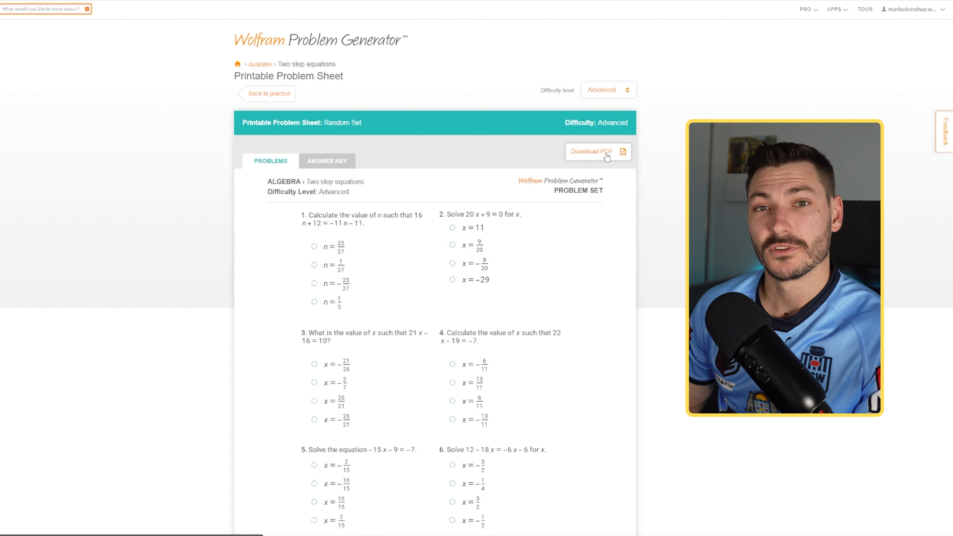
- Download the problem sheet as a four-page PDF into the browser's viewer
{"action": "left_click", "coordinate": [595, 151]}
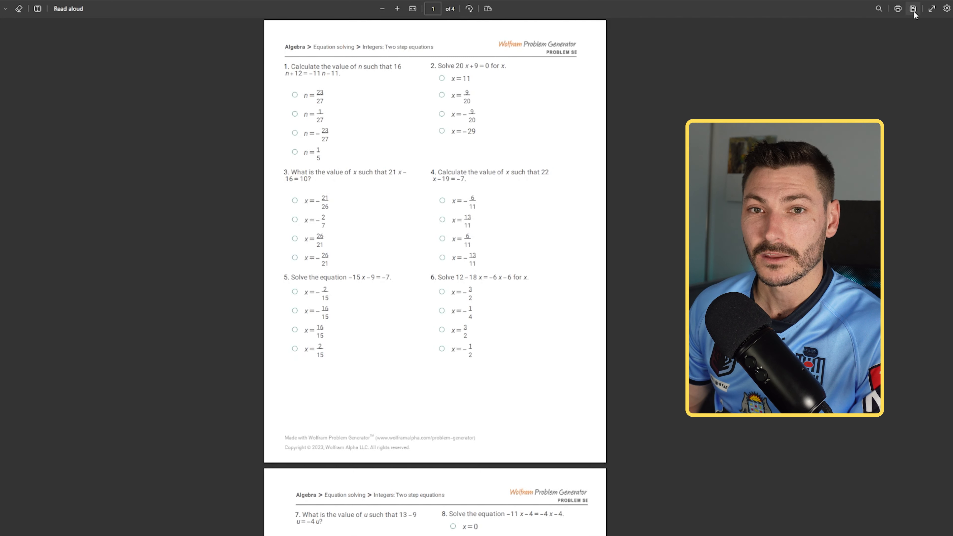
{"action": "mouse_move", "coordinate": [913, 9]}
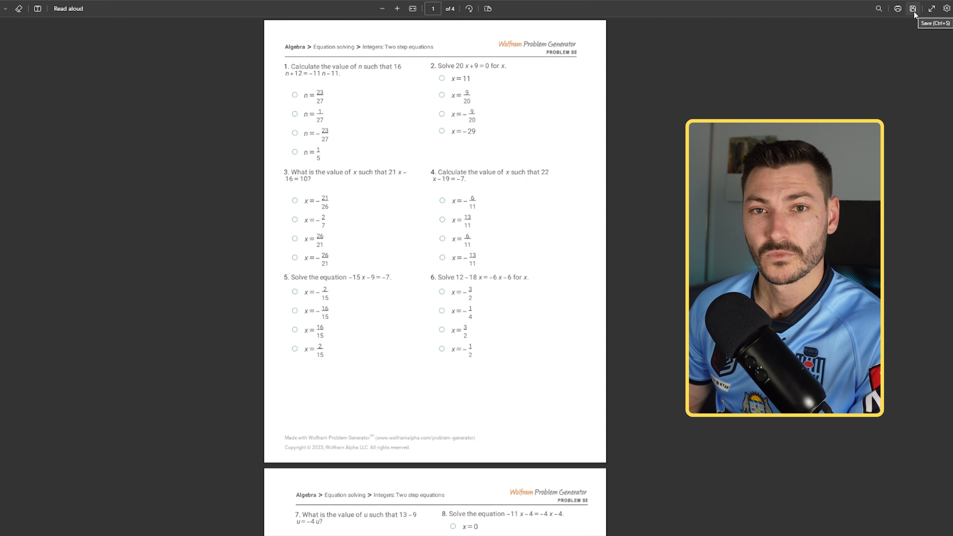